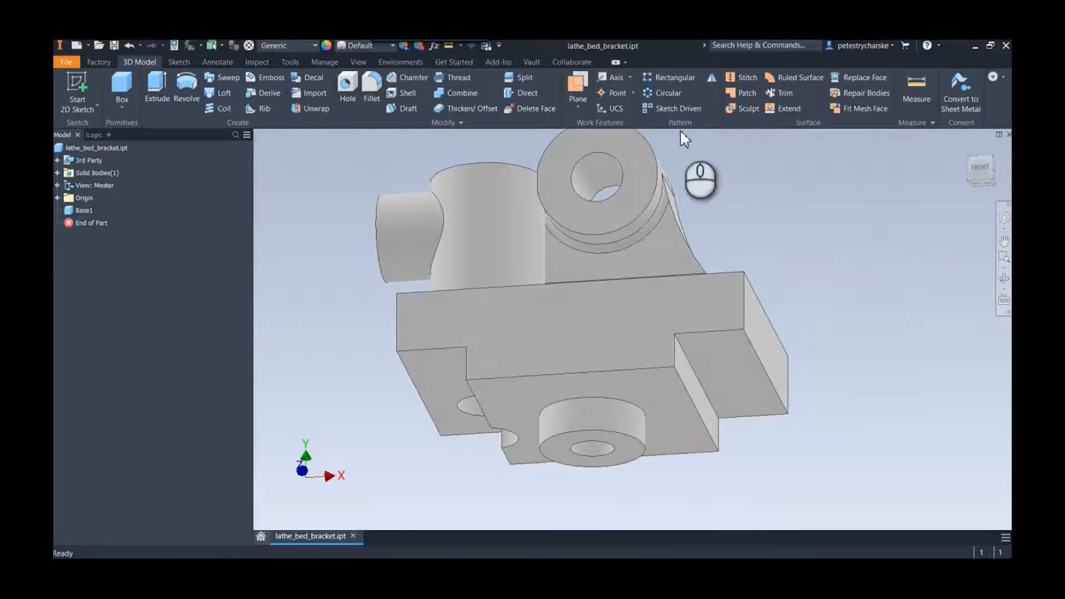
Step: Start Direct Edit and tilt the step face, trying angles around 25–30 degrees
click(727, 370)
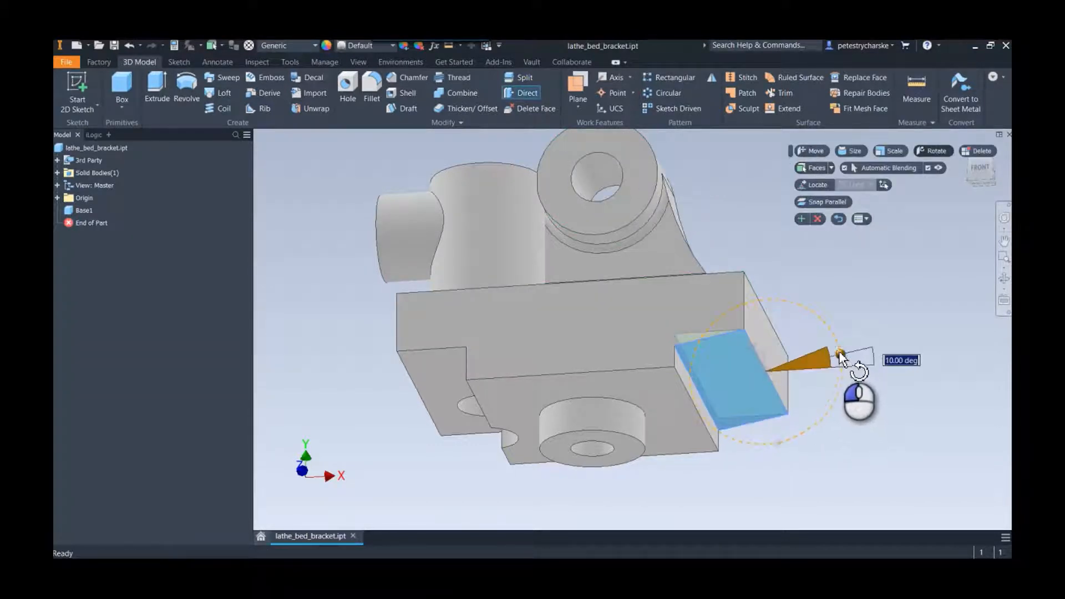
drag(842, 357, 835, 340)
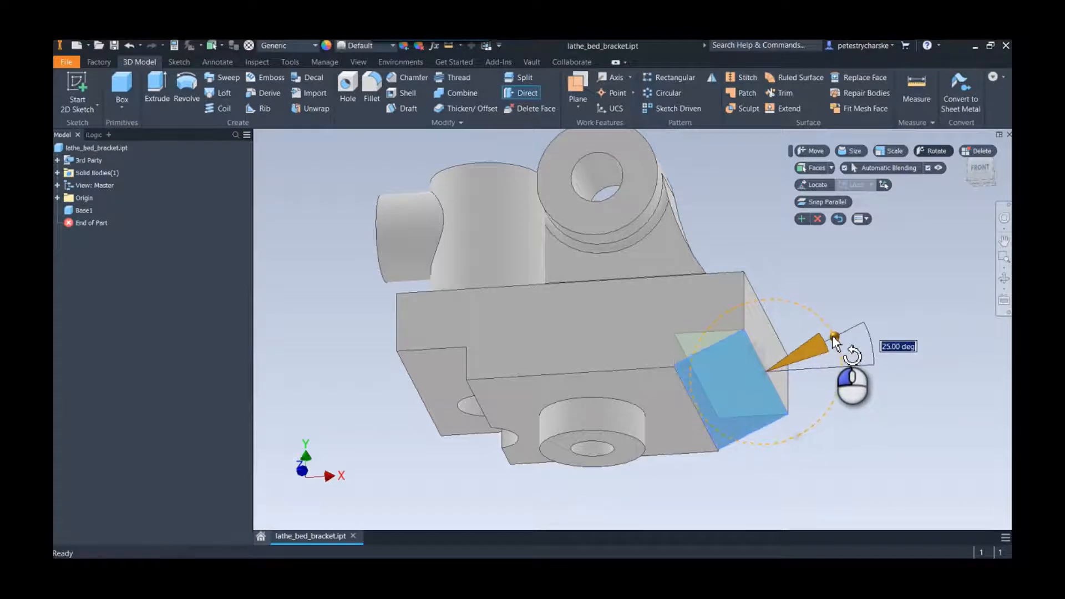
drag(834, 338, 832, 333)
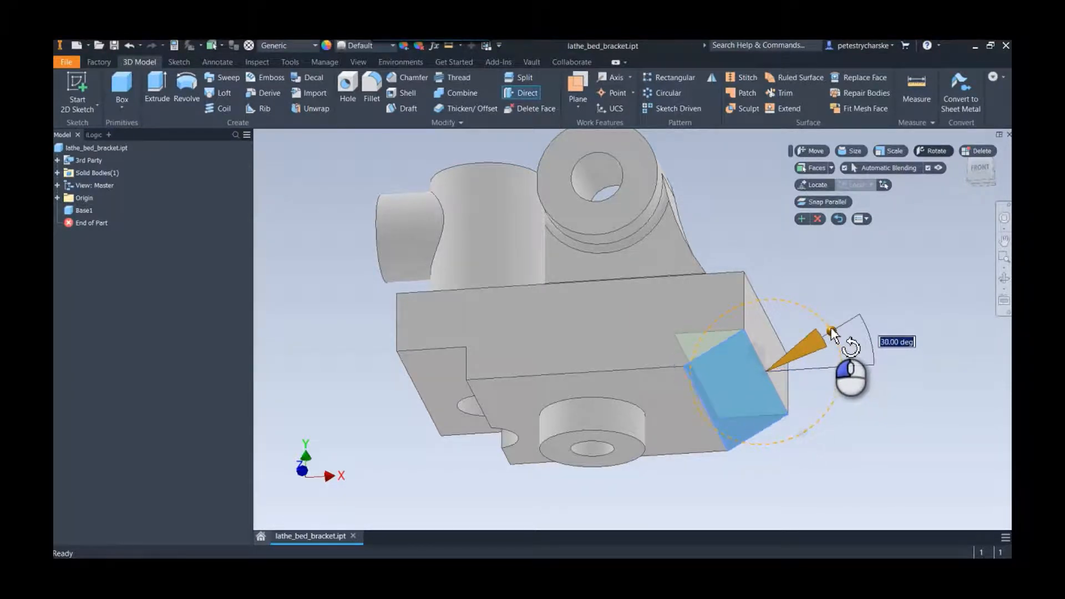
drag(832, 333, 835, 343)
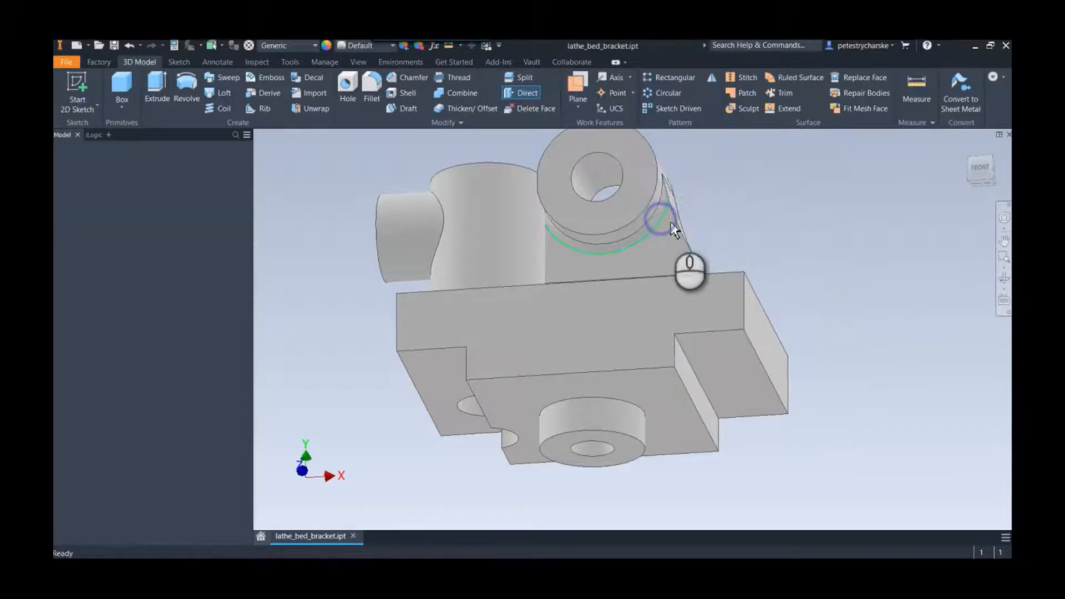
Step: Measure the step, showing a 90° angle between faces and a 1.000 in vertex distance
right_click(690, 272)
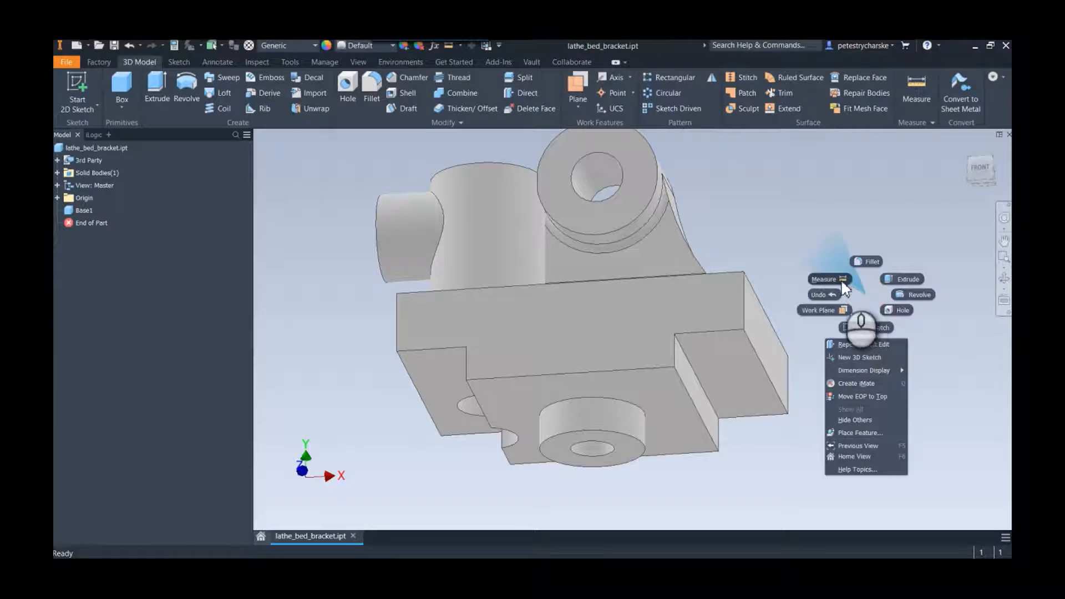
click(824, 279)
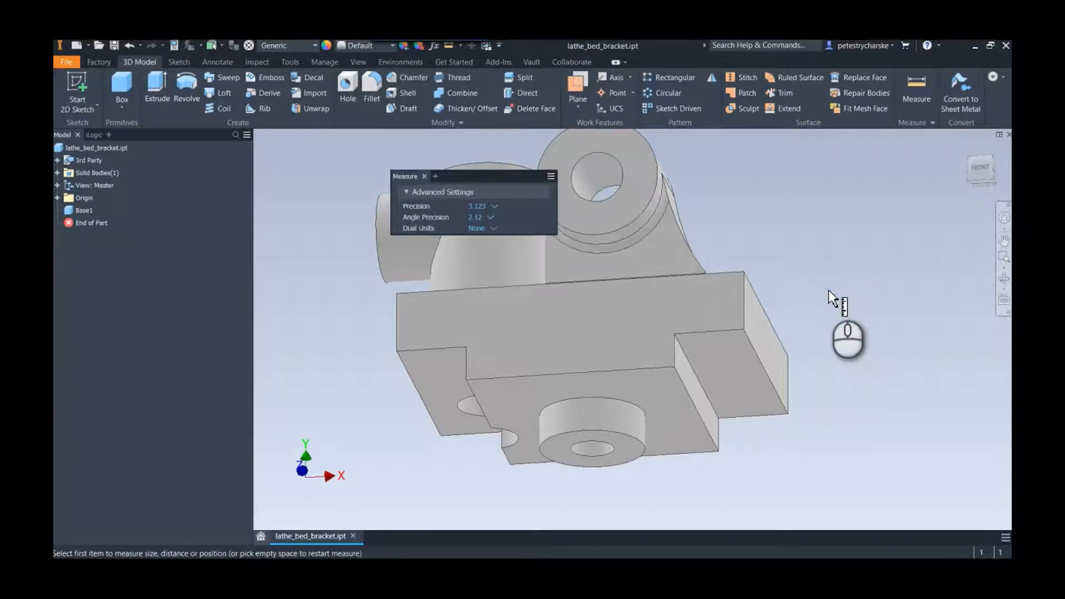
mouse_move(720, 339)
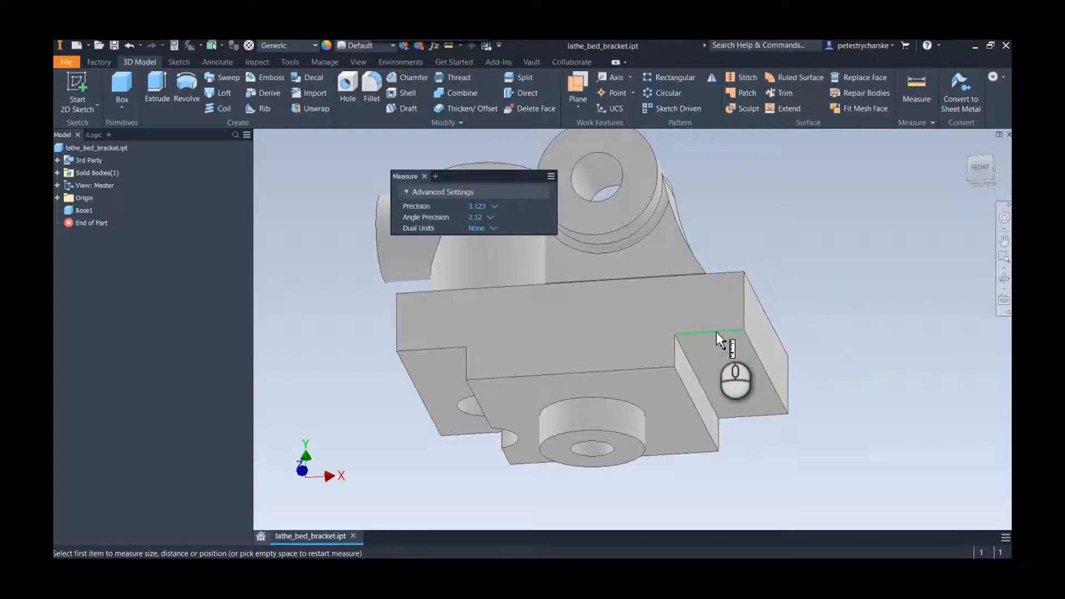
click(705, 333)
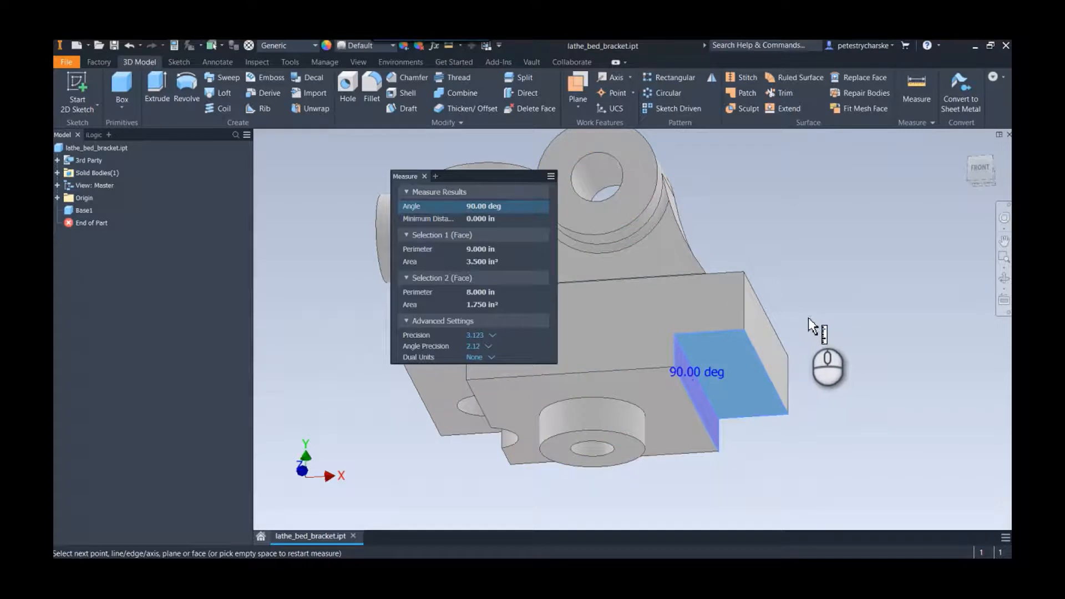
mouse_move(706, 323)
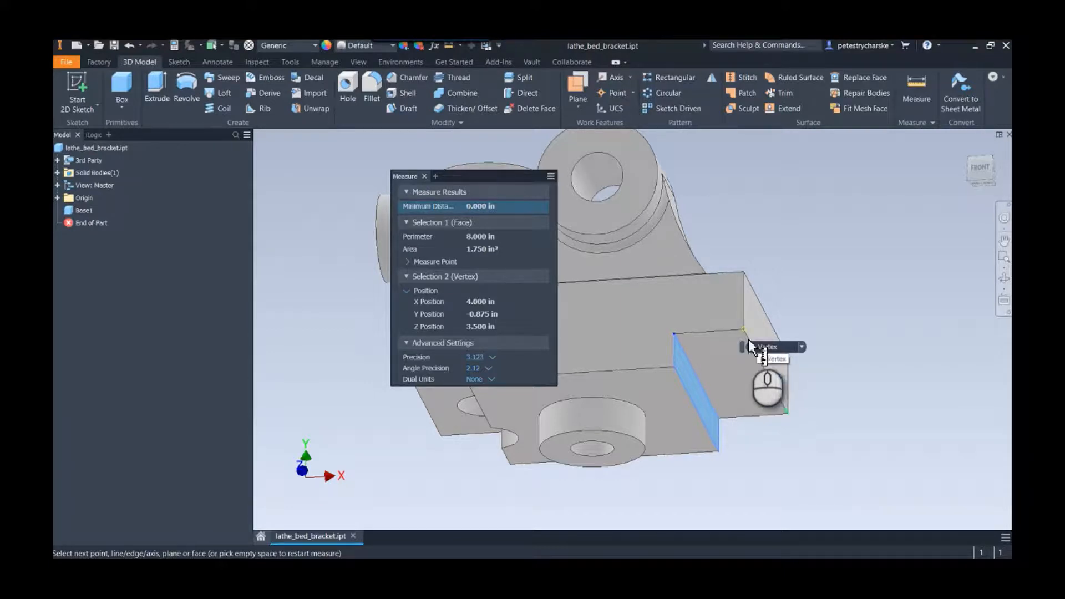
click(742, 346)
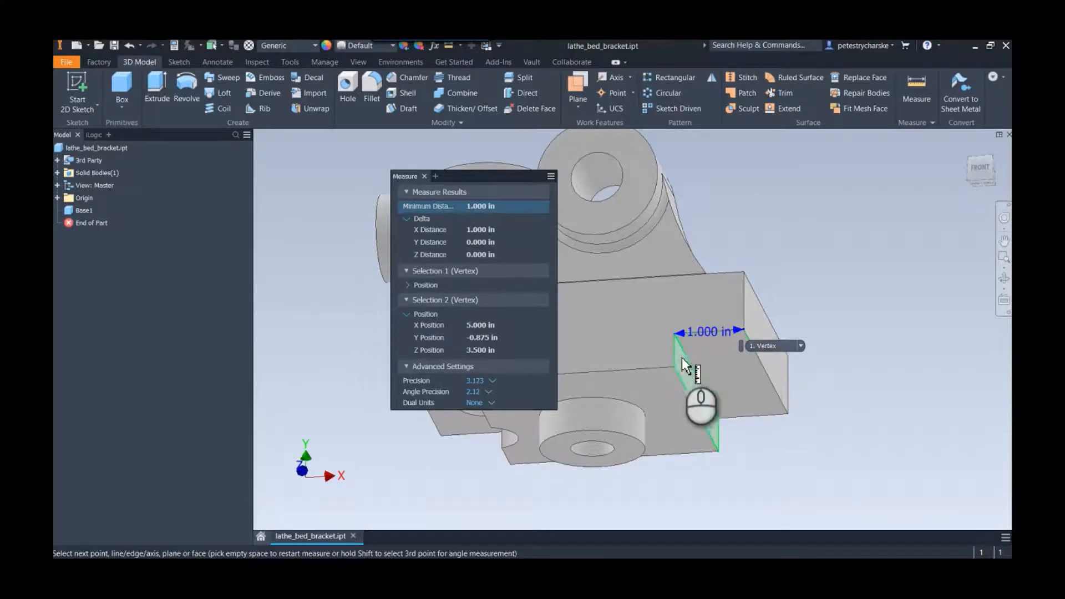
Step: Measure the 26.57° angle across three step vertices and copy that angle value
click(675, 372)
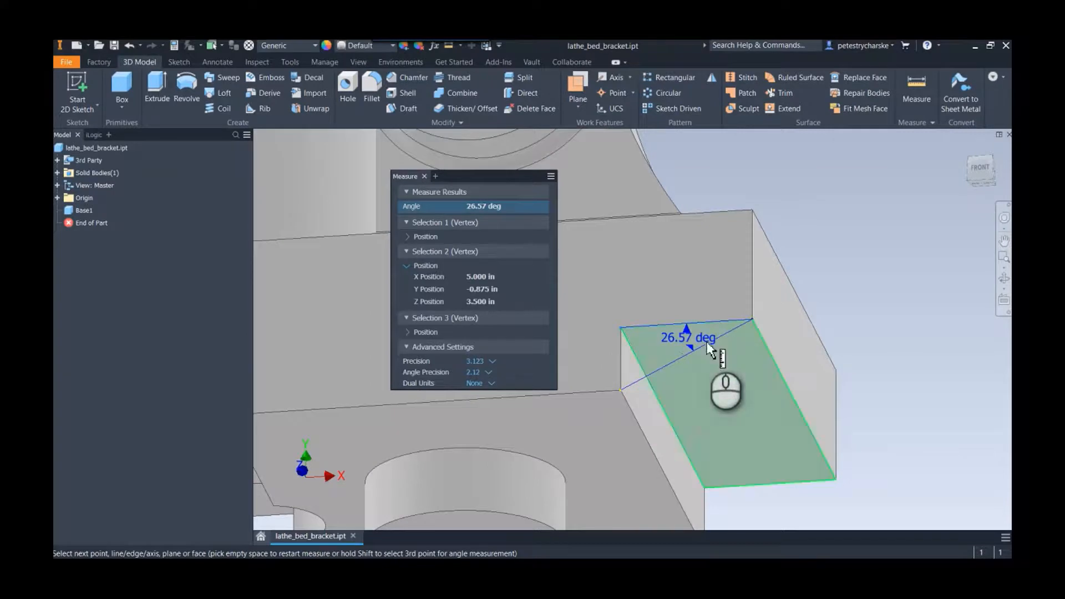
mouse_move(594, 295)
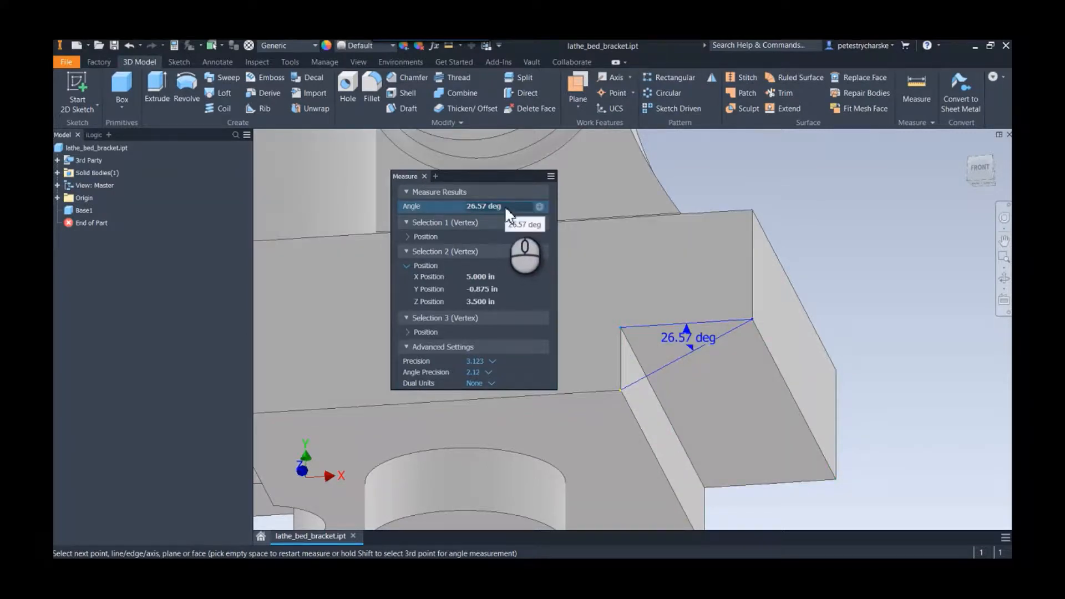
right_click(483, 206)
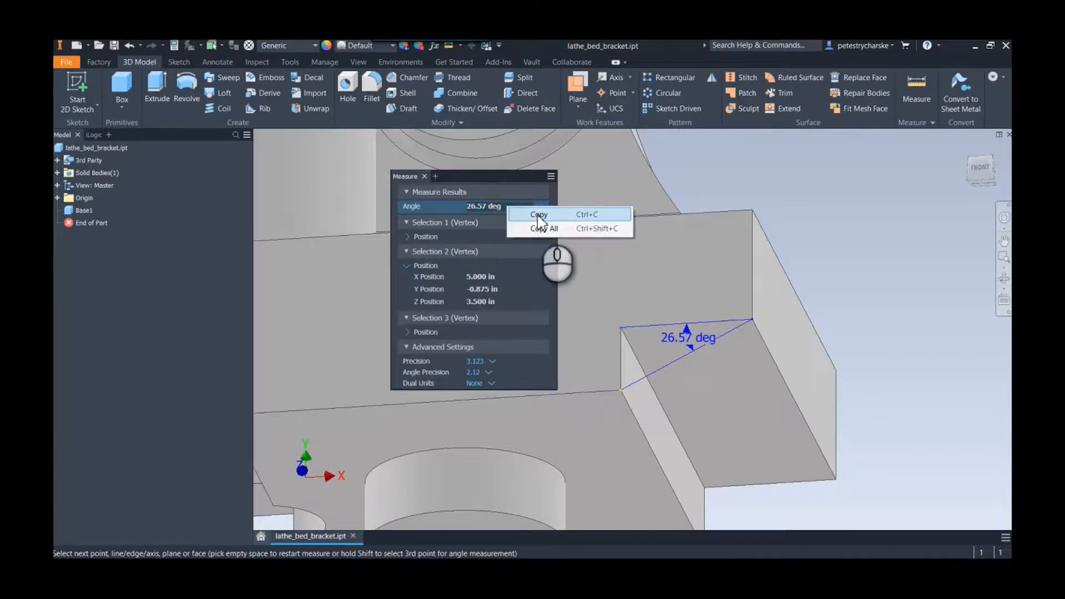
click(539, 214)
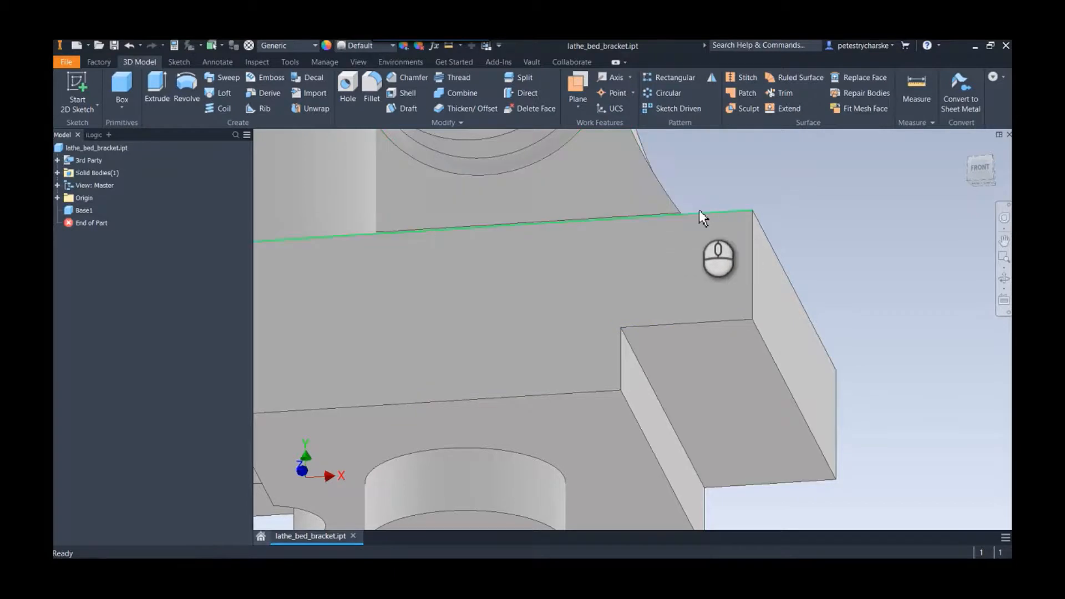
Step: Restart Direct Edit on the step face and select the 10° angle to replace with 26.57°
click(527, 93)
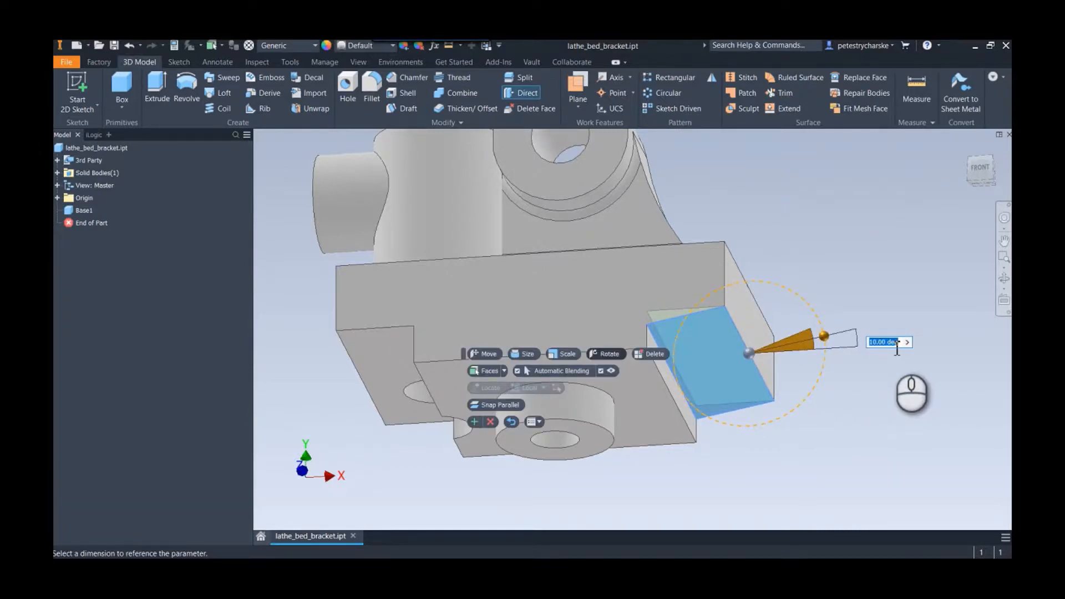
drag(823, 335, 817, 318)
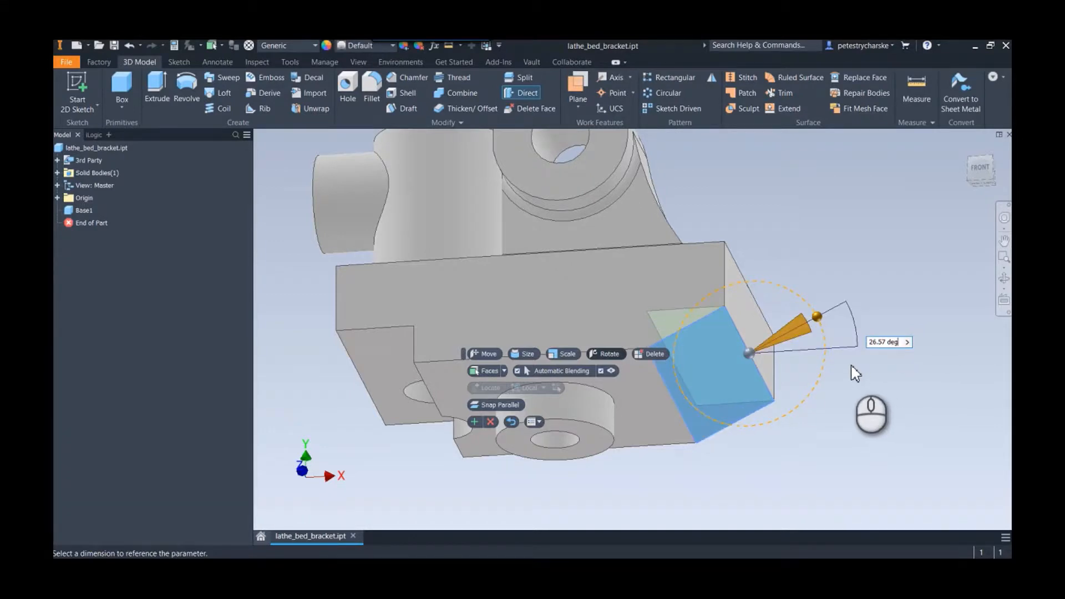